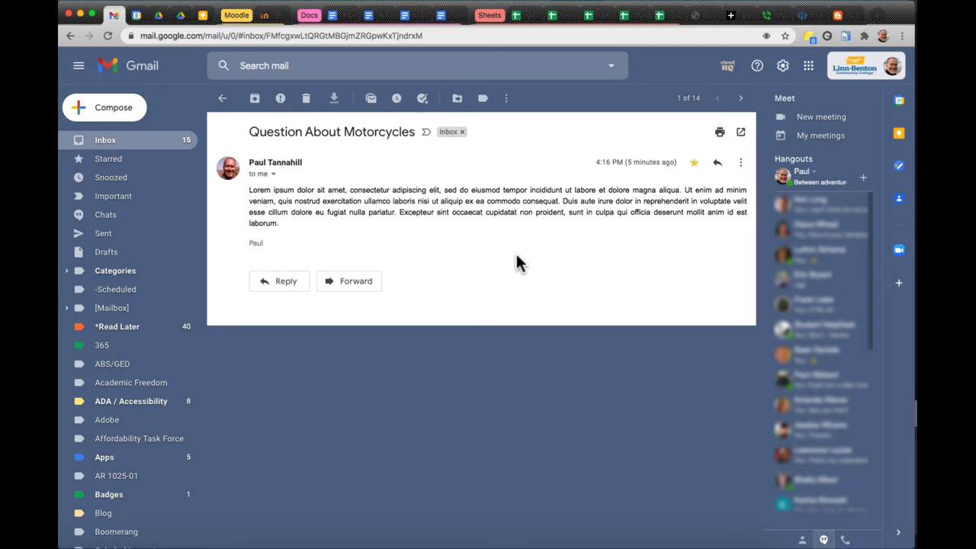
{"action": "mouse_move", "coordinate": [490, 256]}
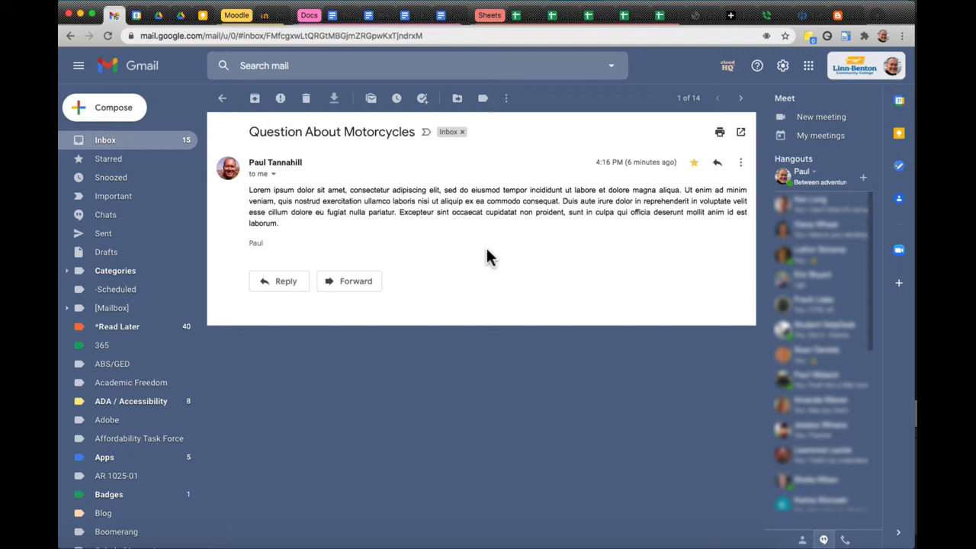
{"action": "mouse_move", "coordinate": [266, 187]}
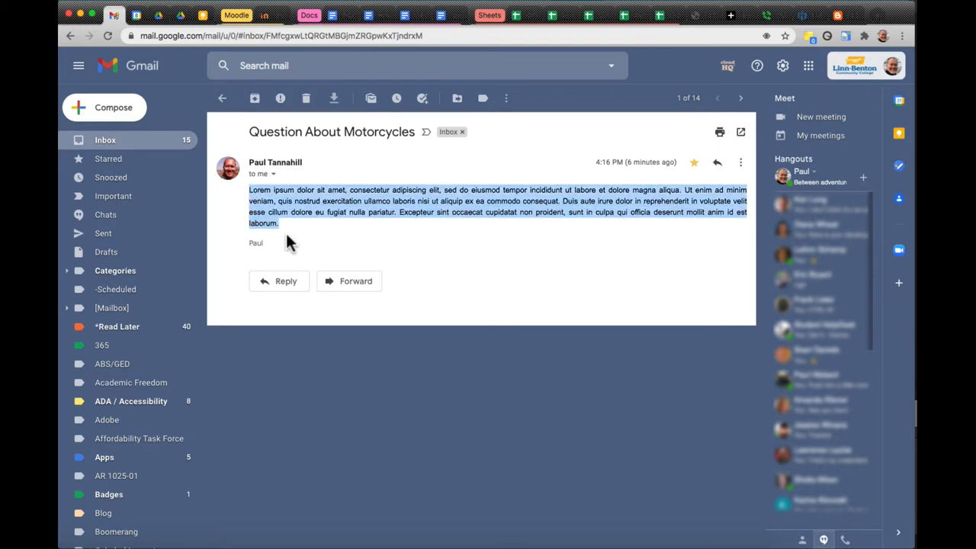
Step: Right-click the motorcycles message body to bring up the Copy option
{"action": "right_click", "coordinate": [328, 202]}
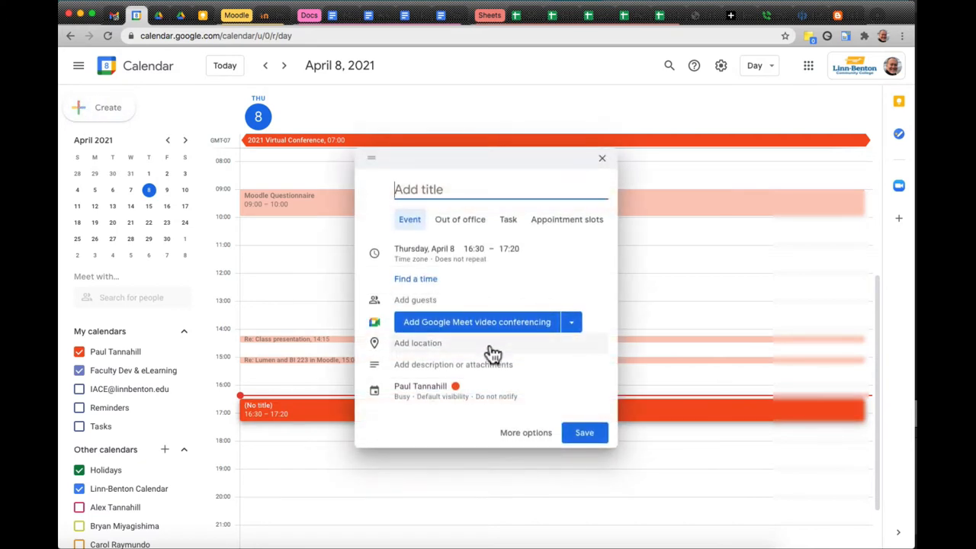
Step: Paste the message text into a new event's description, then discard the draft
{"action": "left_click", "coordinate": [525, 432]}
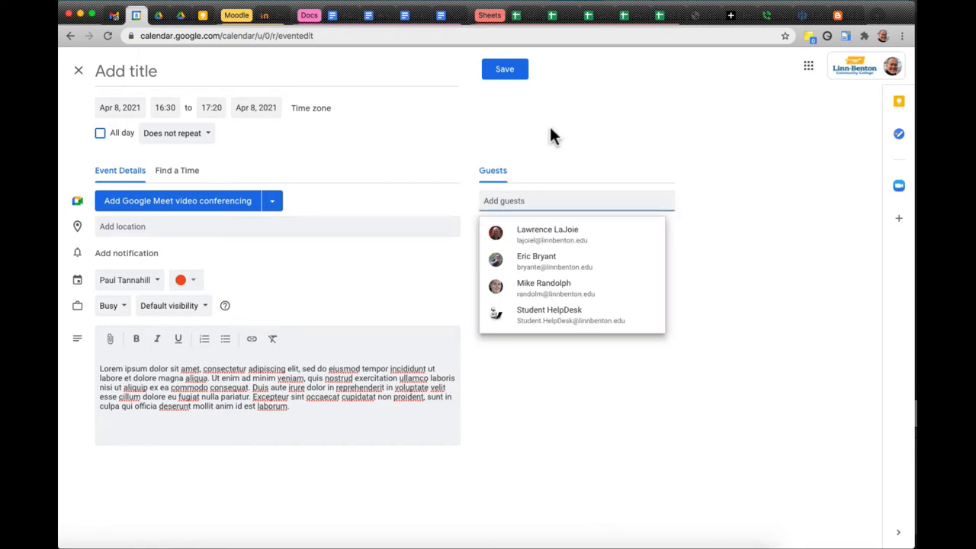
{"action": "left_click", "coordinate": [153, 71]}
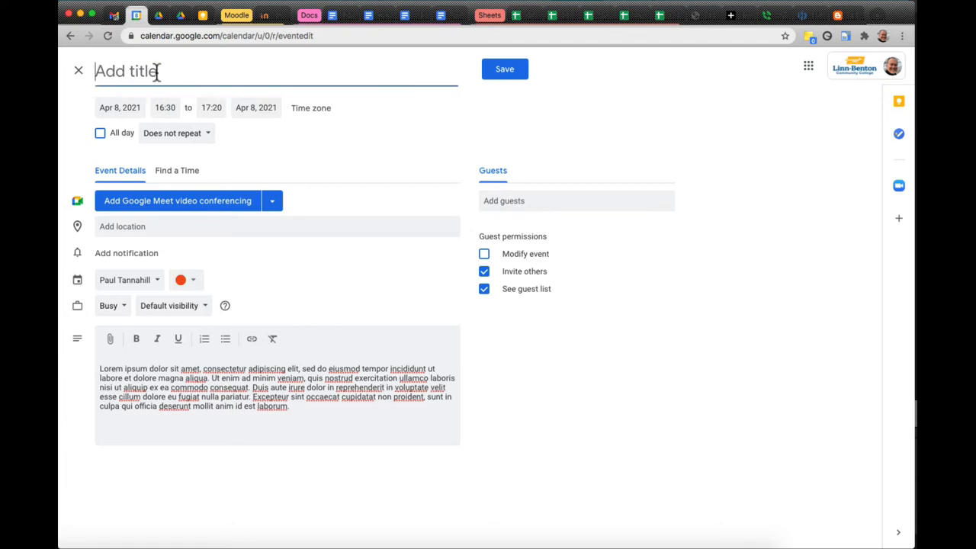
{"action": "mouse_move", "coordinate": [552, 152]}
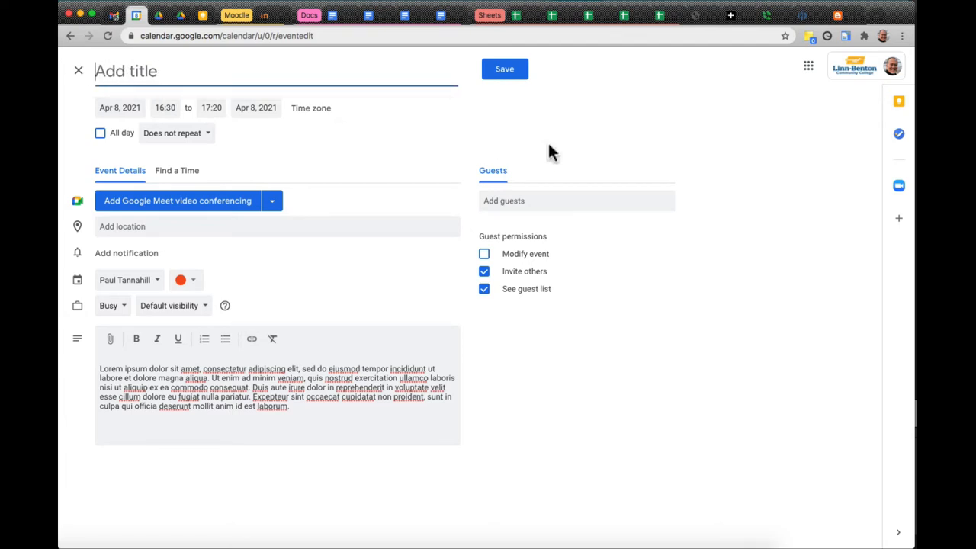
{"action": "mouse_move", "coordinate": [113, 15]}
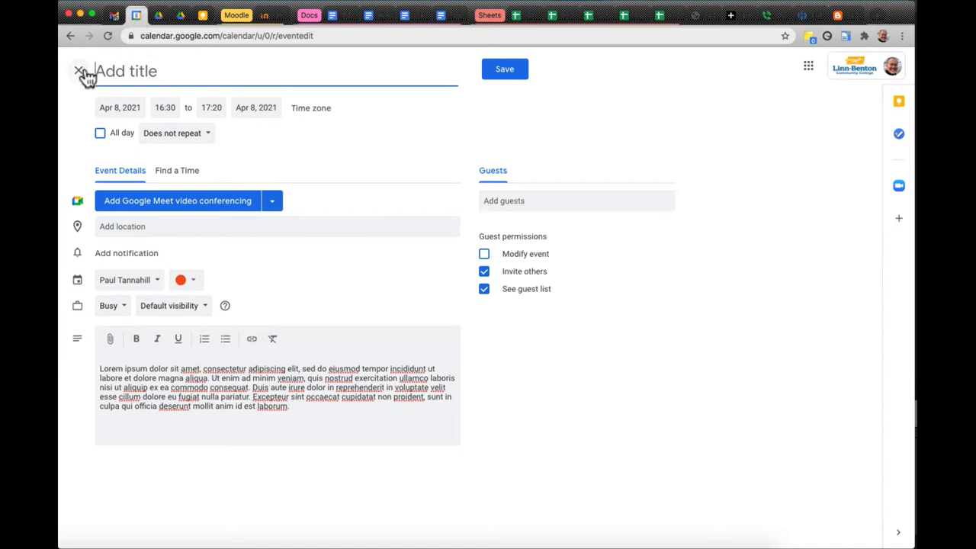
{"action": "left_click", "coordinate": [79, 70]}
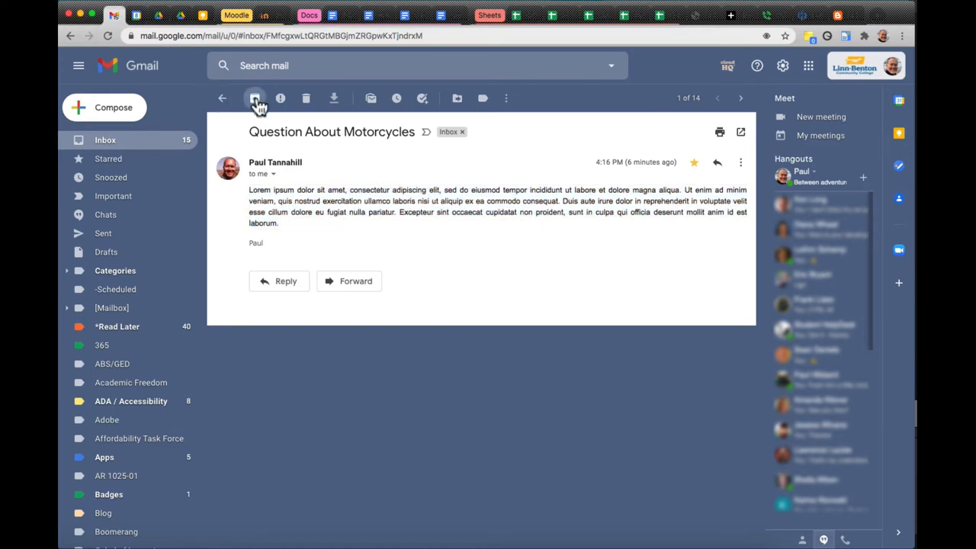
{"action": "mouse_move", "coordinate": [395, 98]}
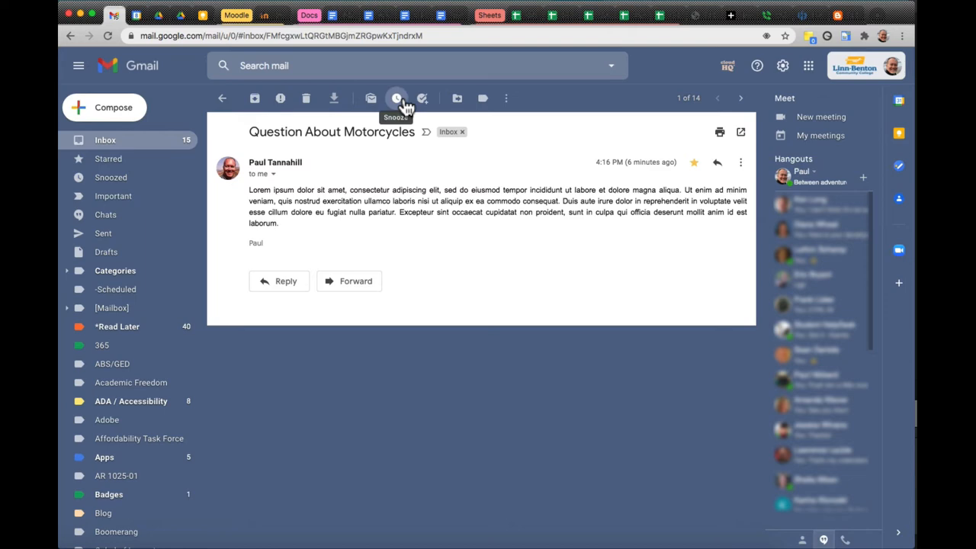
{"action": "mouse_move", "coordinate": [506, 98]}
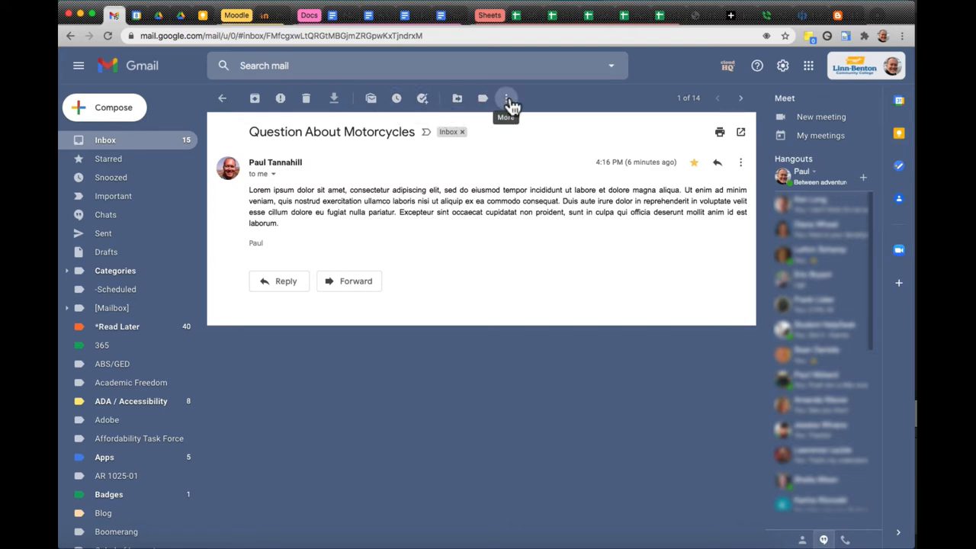
Step: Choose Create event from the message's More actions menu
{"action": "left_click", "coordinate": [506, 98]}
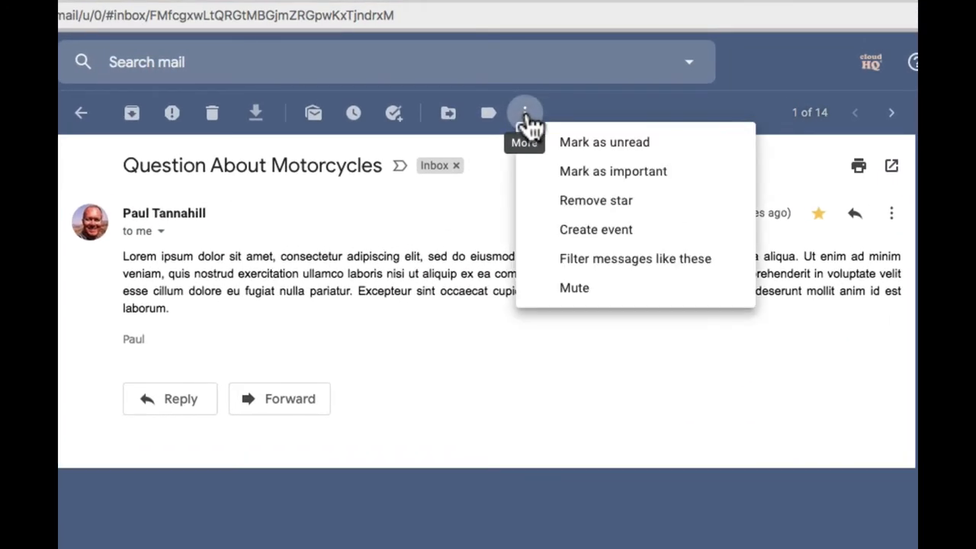
{"action": "mouse_move", "coordinate": [633, 241]}
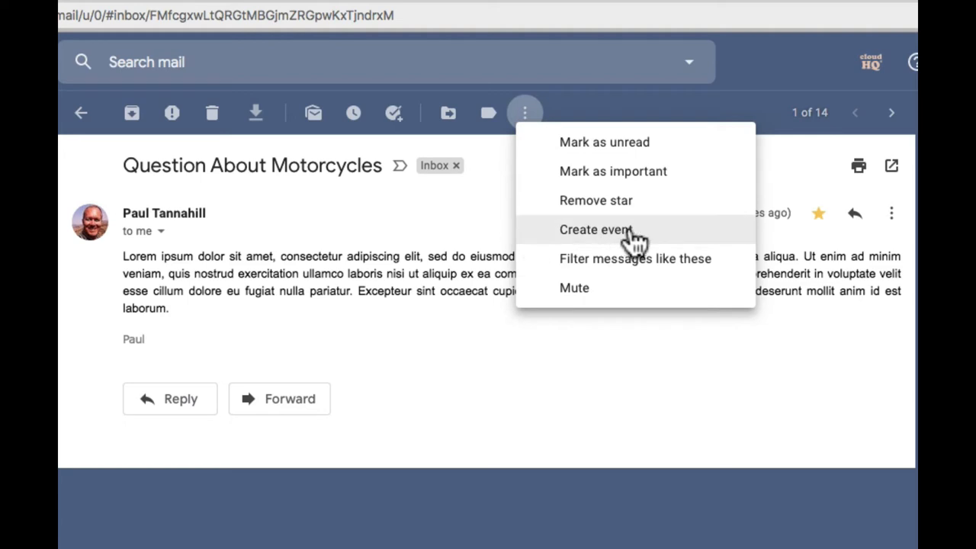
{"action": "left_click", "coordinate": [595, 229]}
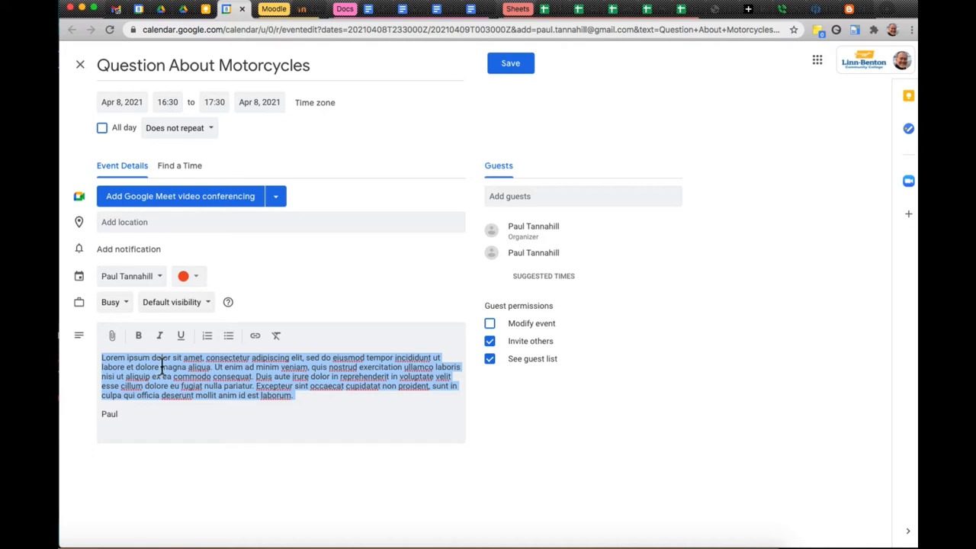
{"action": "mouse_move", "coordinate": [526, 254]}
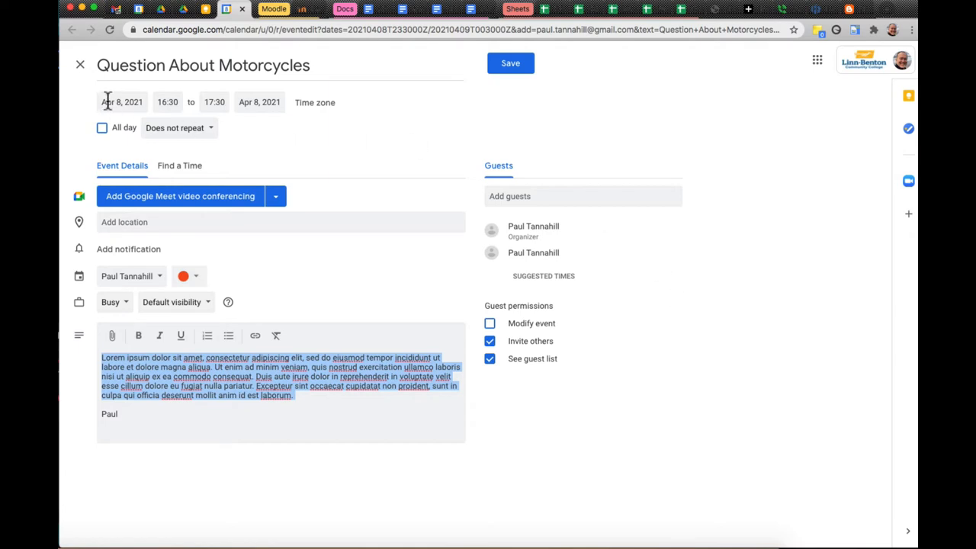
Step: Review the April 8 event draft and deselect the description text
{"action": "left_click", "coordinate": [121, 101]}
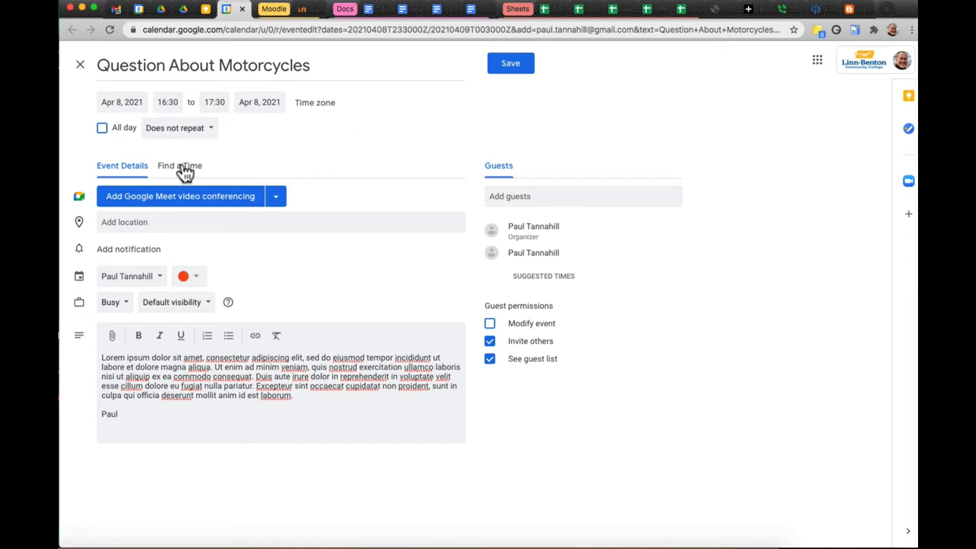
{"action": "left_click", "coordinate": [179, 166]}
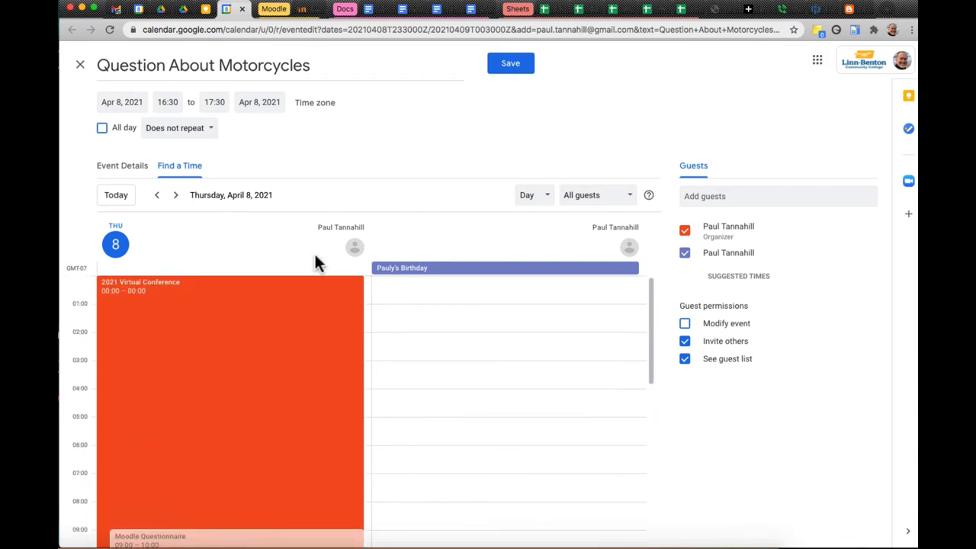
{"action": "left_click", "coordinate": [175, 195]}
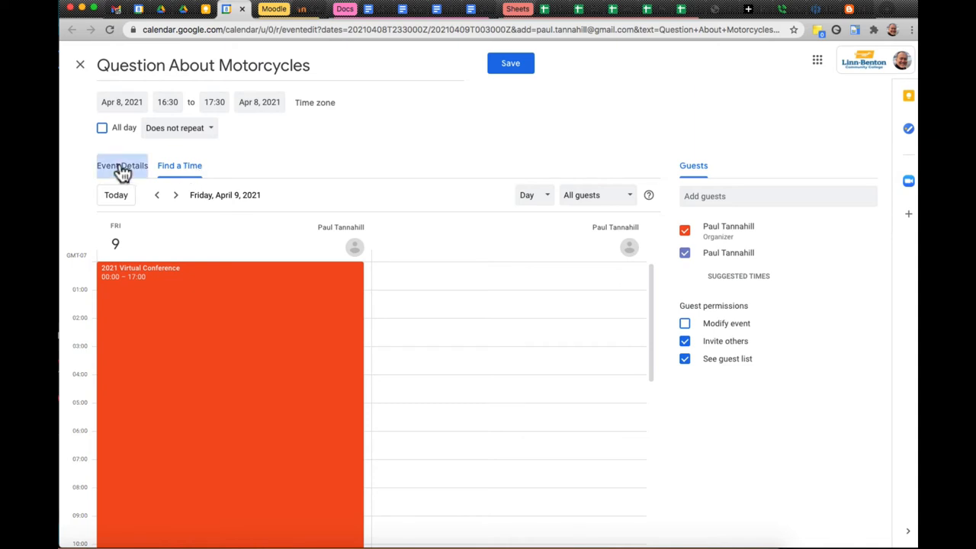
{"action": "left_click", "coordinate": [122, 165]}
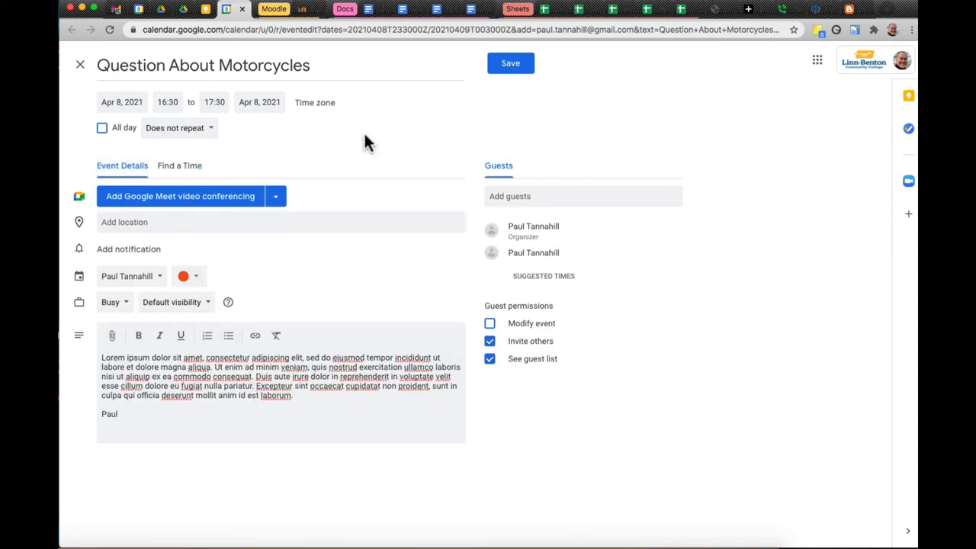
{"action": "mouse_move", "coordinate": [286, 199]}
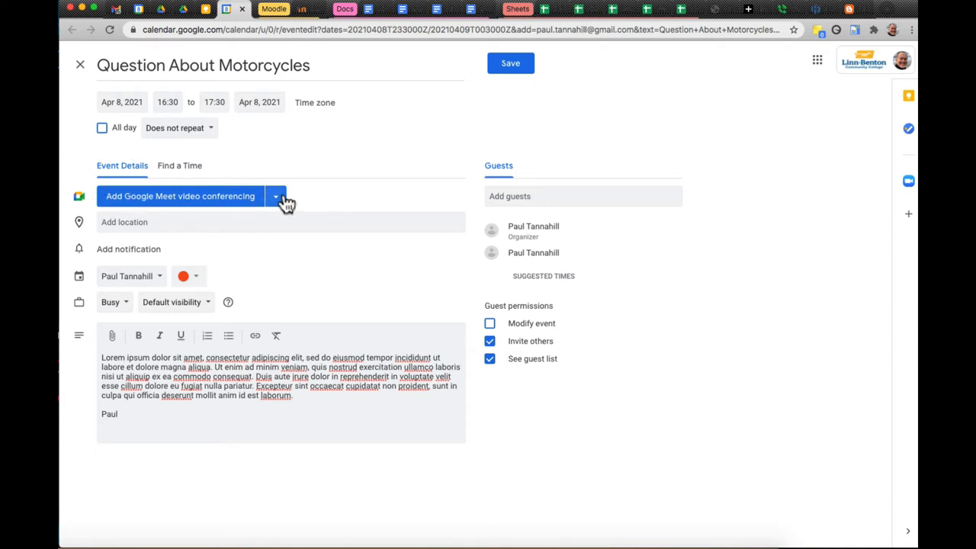
Step: Choose Zoom Meeting as the event's video conferencing, then return to Gmail
{"action": "left_click", "coordinate": [275, 196]}
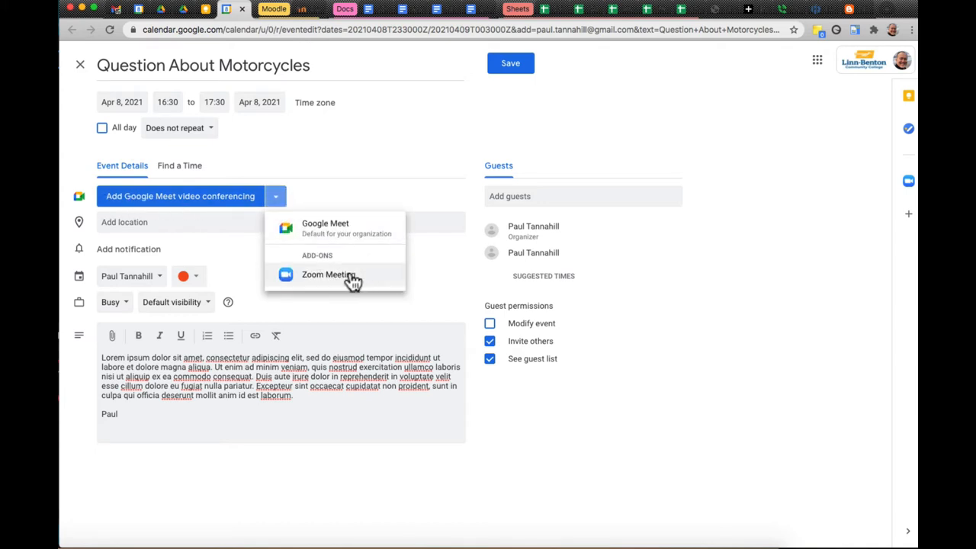
{"action": "left_click", "coordinate": [327, 274]}
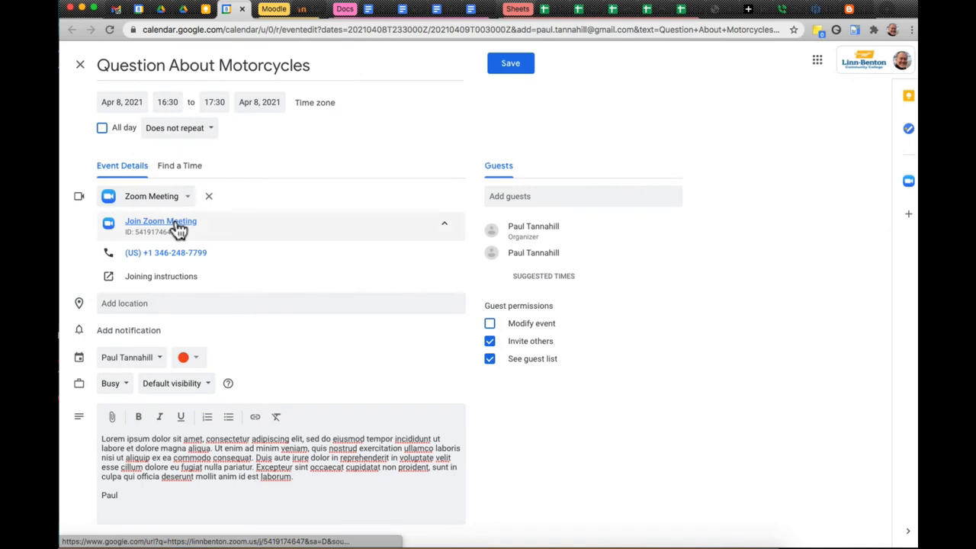
{"action": "mouse_move", "coordinate": [160, 221]}
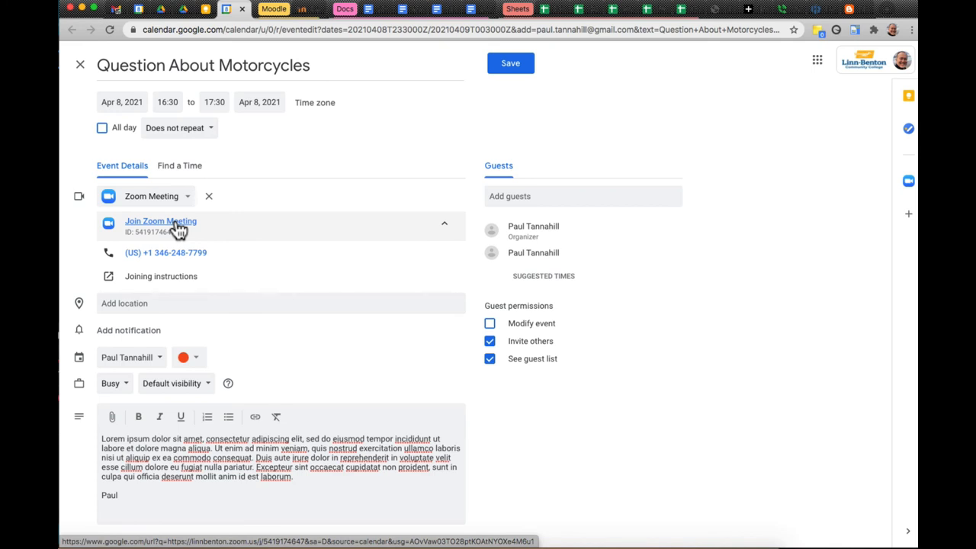
{"action": "left_click", "coordinate": [116, 9]}
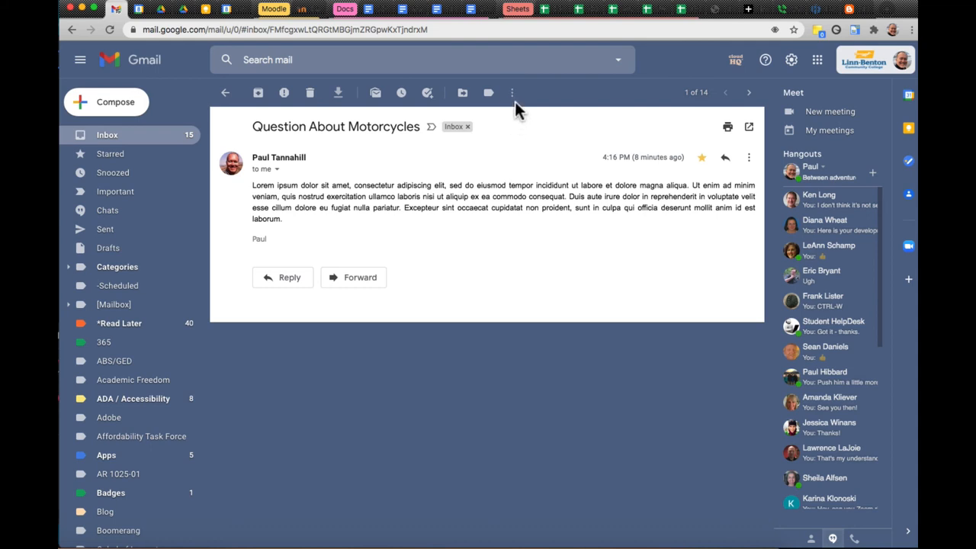
Step: Show the message's More actions menu, including Create event
{"action": "left_click", "coordinate": [512, 92]}
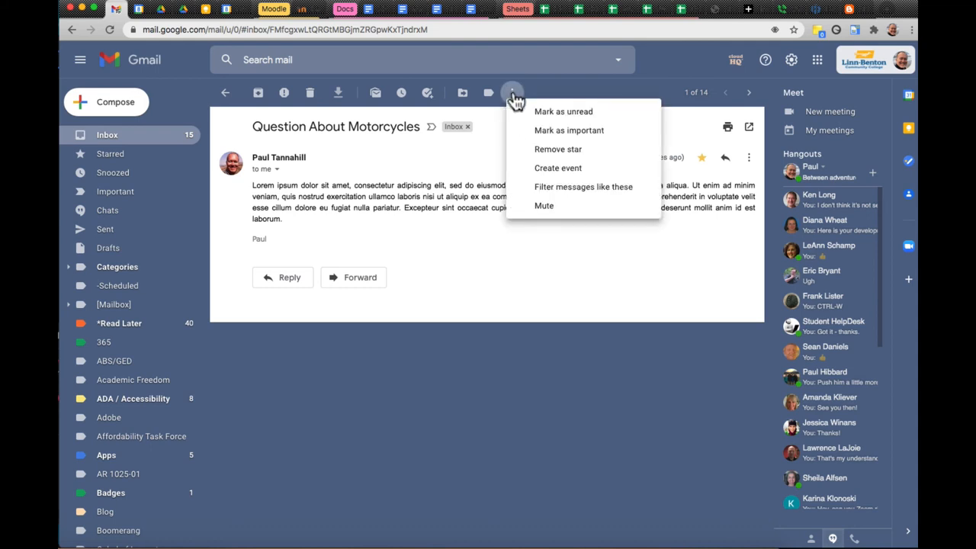
{"action": "mouse_move", "coordinate": [557, 168]}
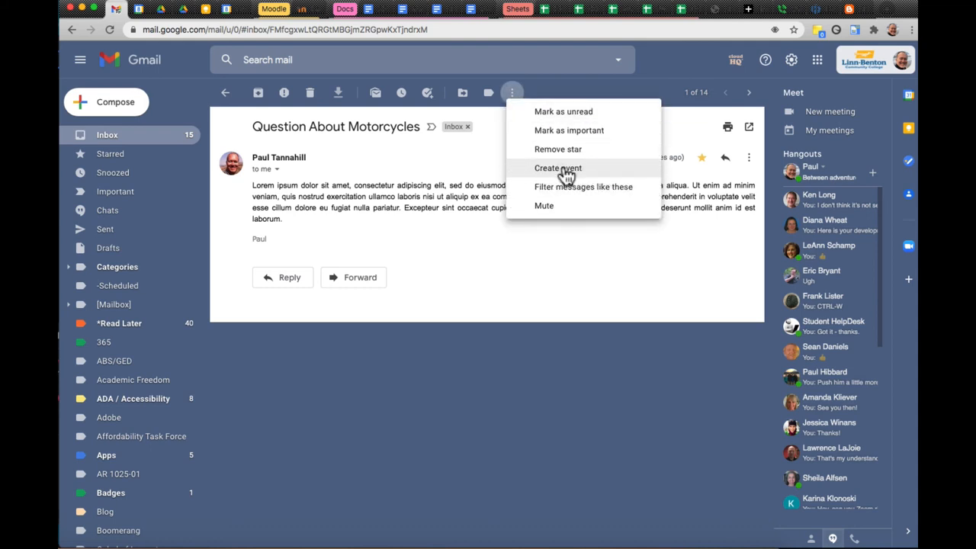